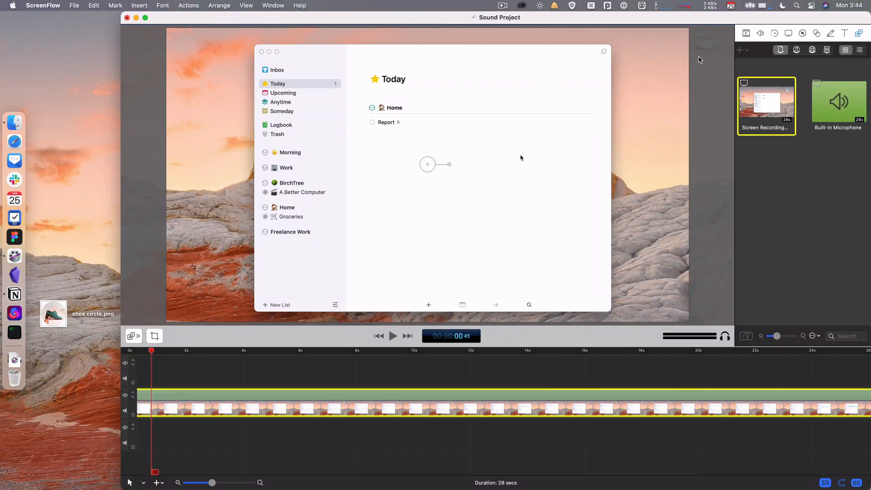
pyautogui.moveTo(788, 70)
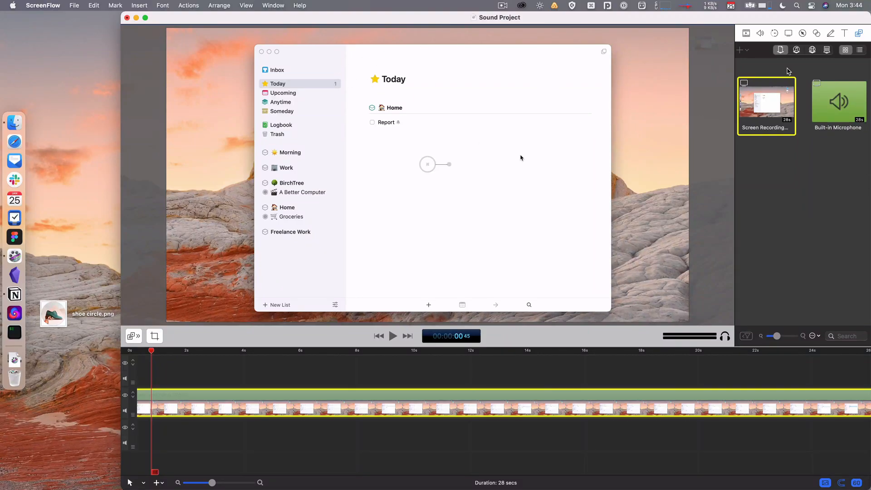
pyautogui.moveTo(841, 146)
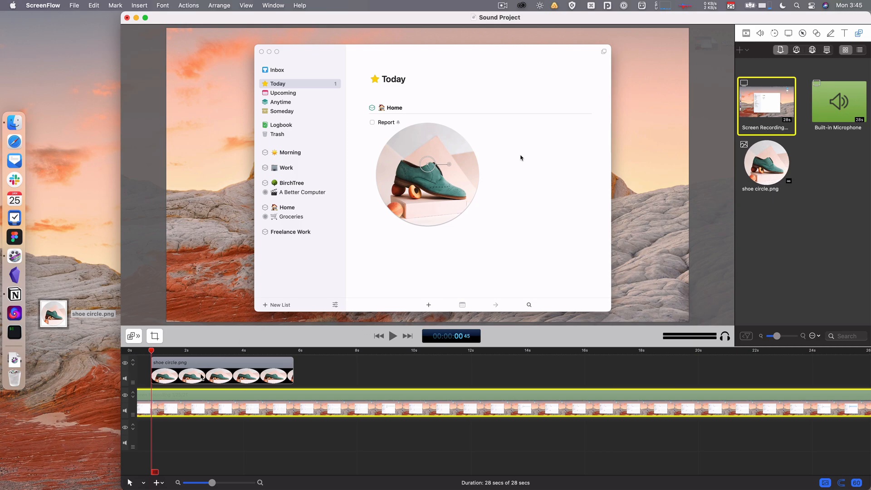
# - Place shoe circle.png from the Media Library onto the upper timeline track near 4.5 seconds
pyautogui.click(199, 375)
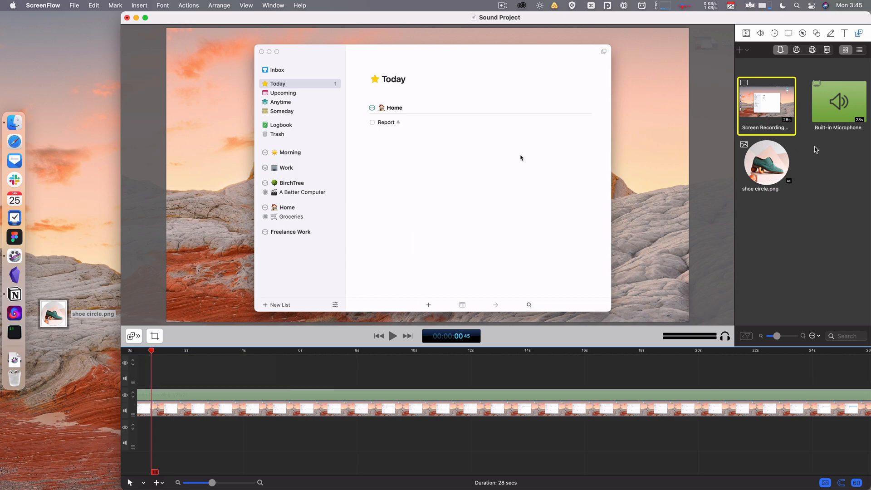
pyautogui.moveTo(766, 162); pyautogui.dragTo(269, 370)
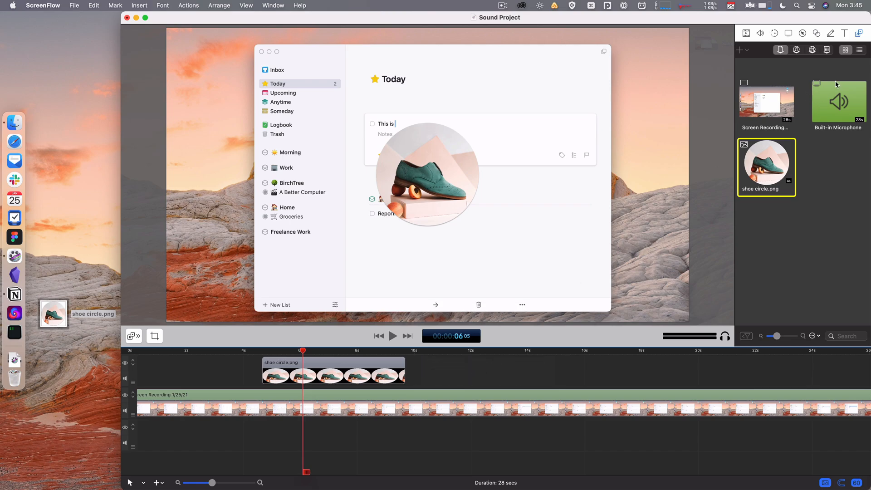
pyautogui.click(860, 50)
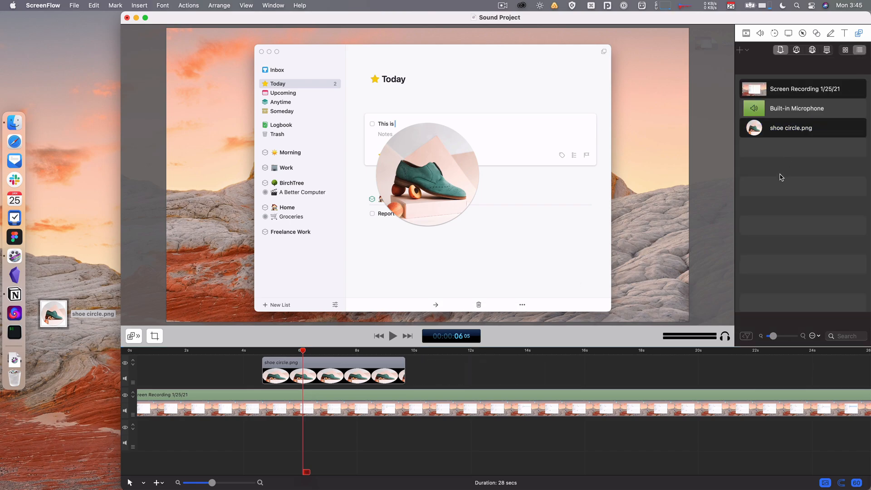
pyautogui.click(796, 49)
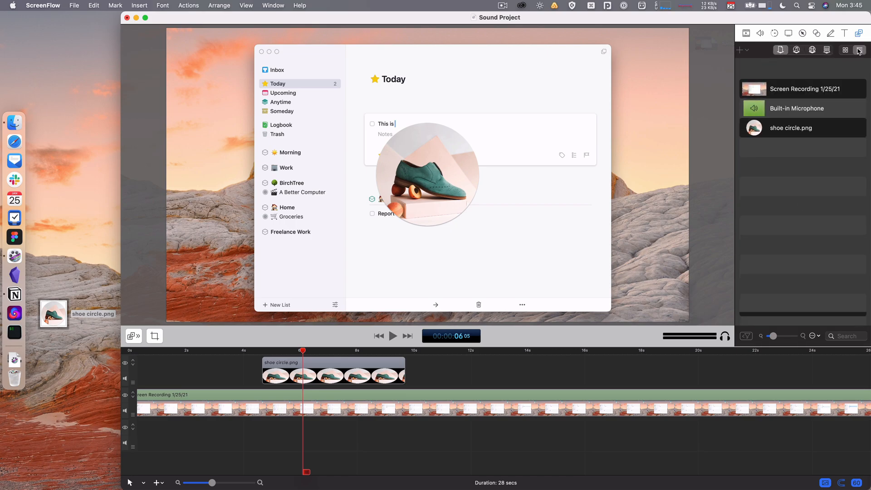
pyautogui.click(844, 49)
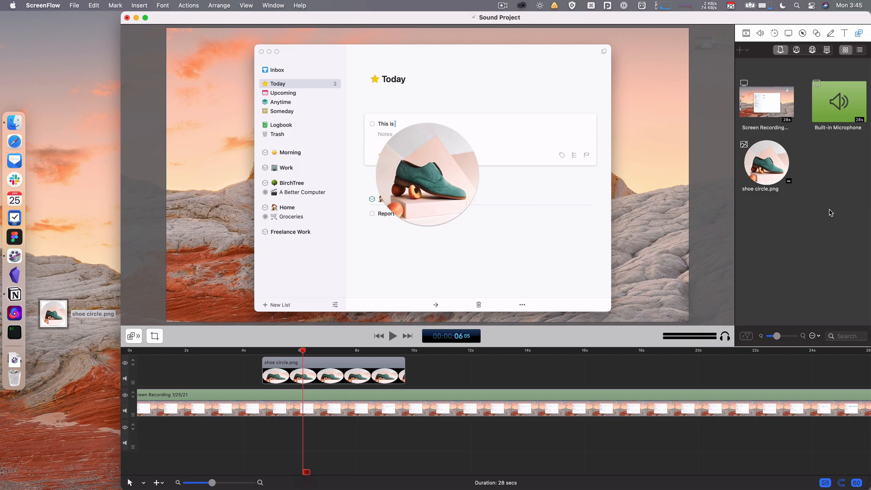
pyautogui.moveTo(833, 146)
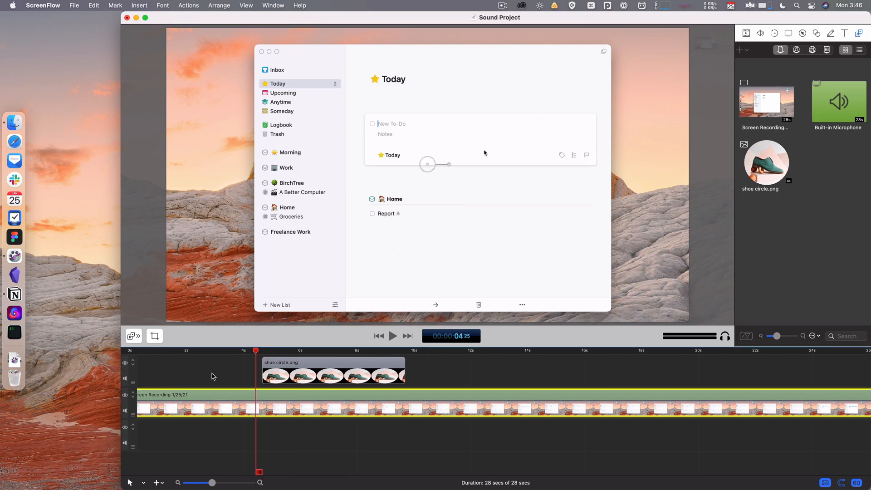
pyautogui.moveTo(325, 225)
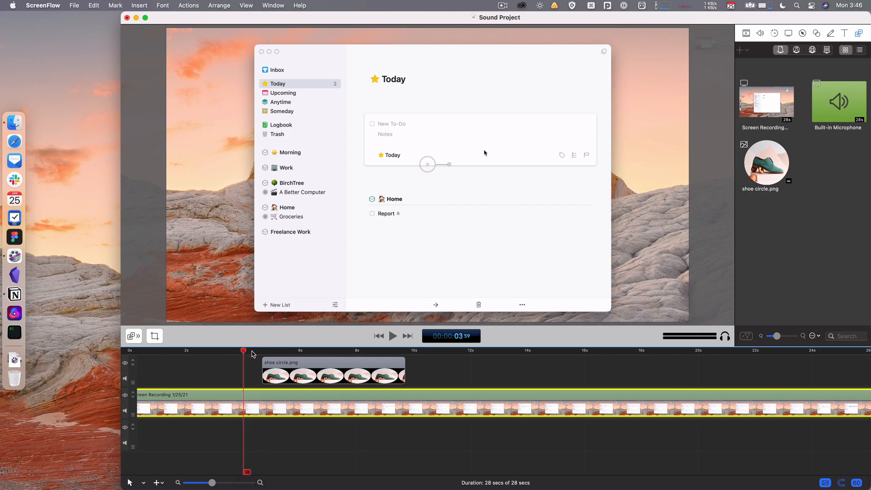
# - Play the timeline from just before the shoe clip to preview the image on screen
pyautogui.click(393, 336)
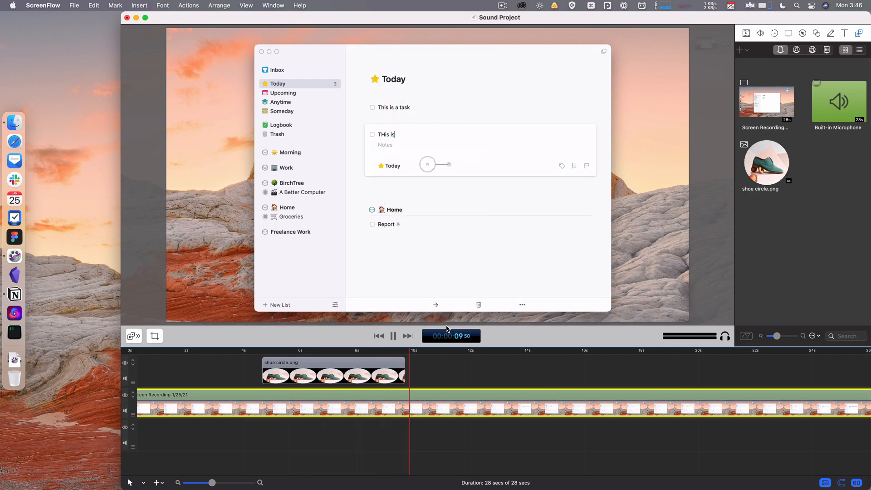
pyautogui.write('another one')
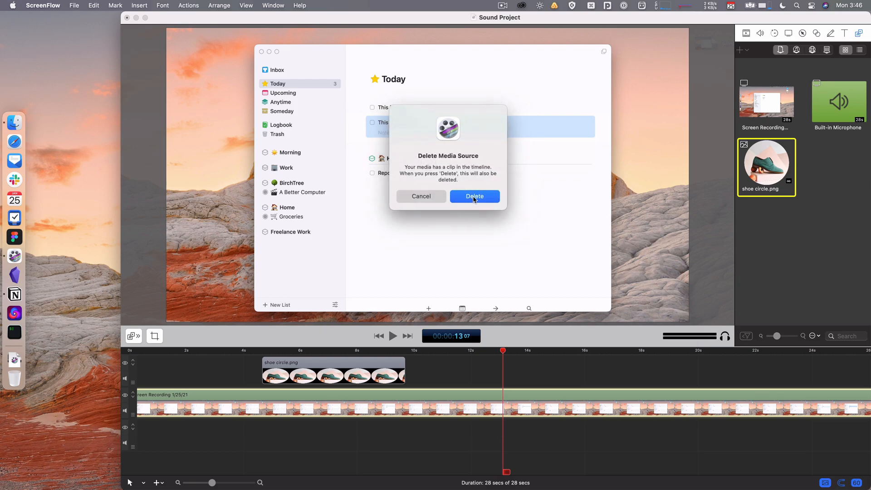
# - Confirm deleting shoe circle.png from the library along with its timeline clip
pyautogui.click(475, 196)
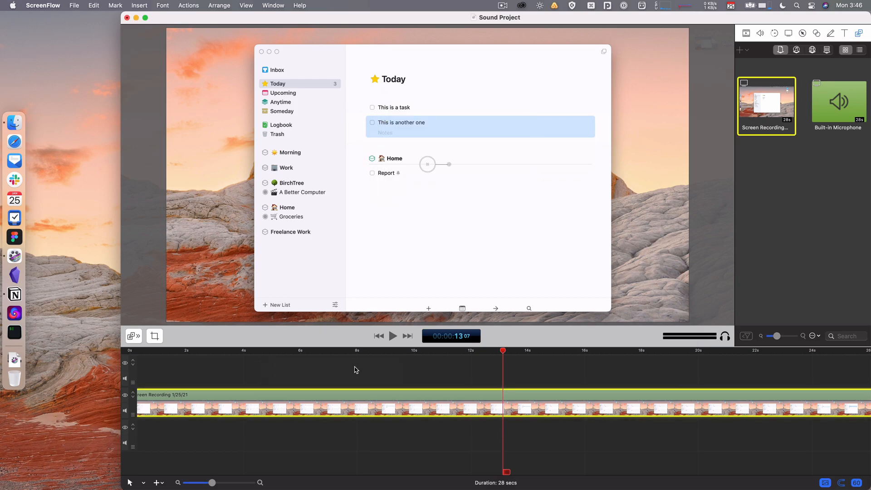
pyautogui.moveTo(490, 267)
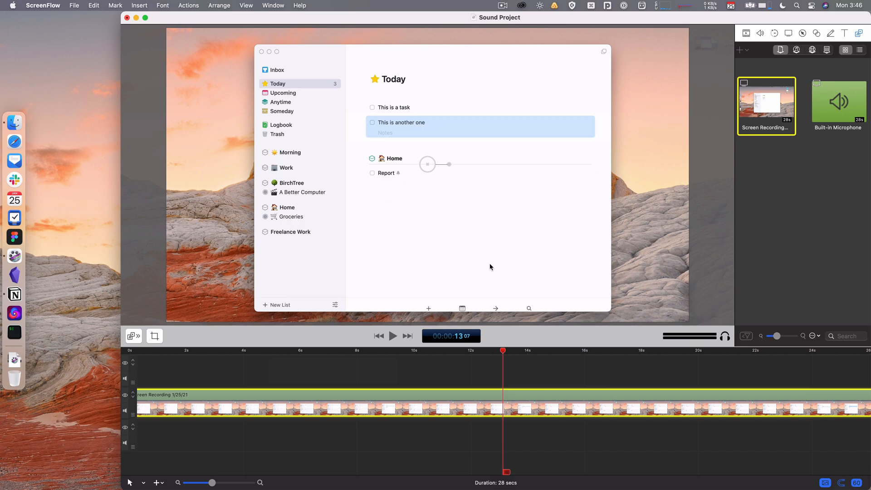
pyautogui.moveTo(493, 375)
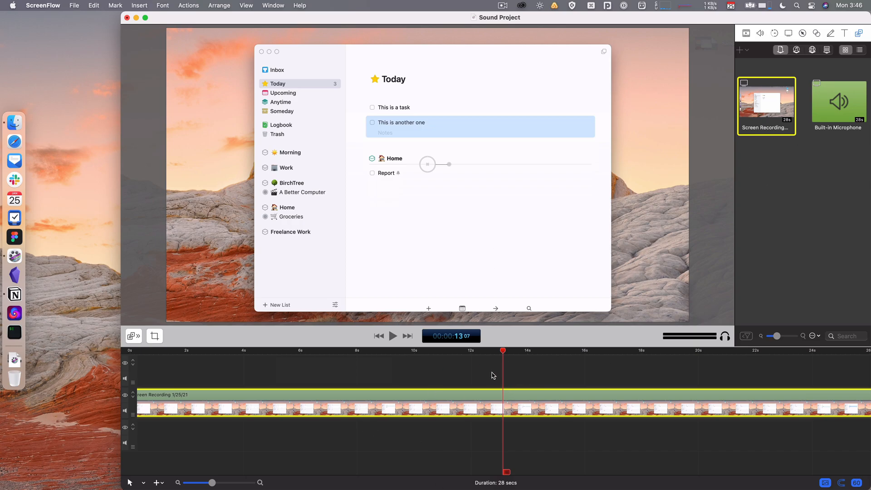
pyautogui.moveTo(494, 364)
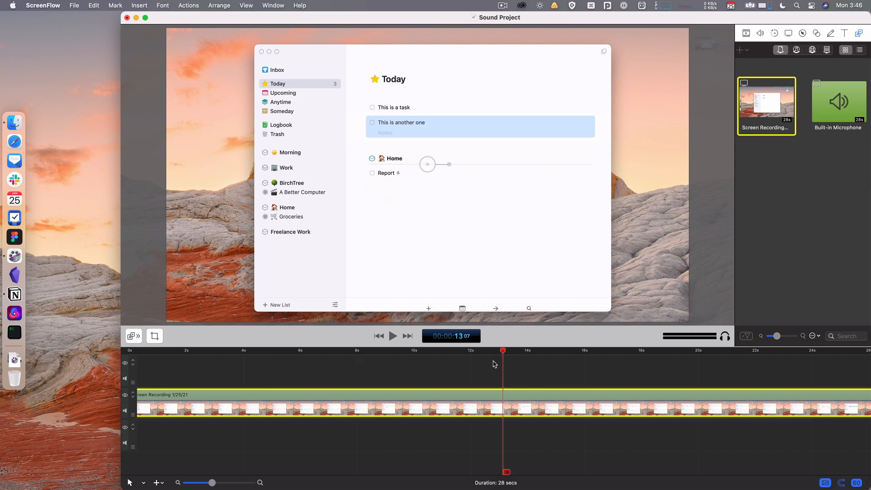